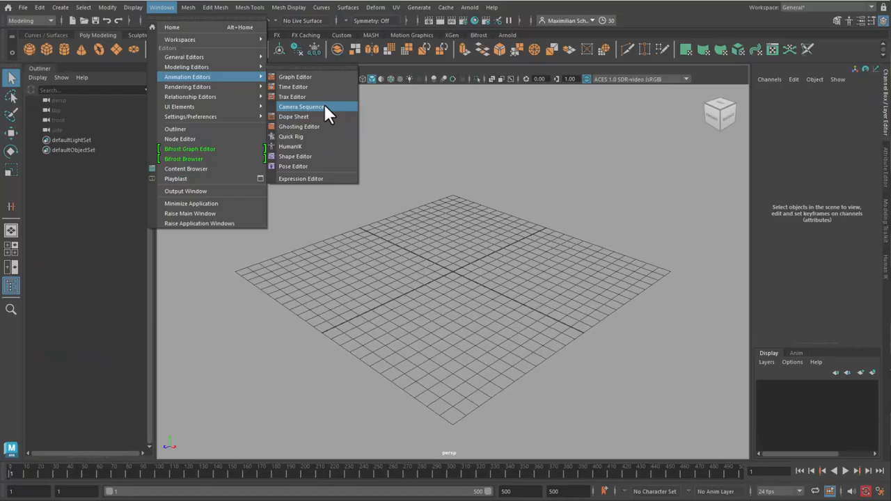
# Step: Bring up the Content Browser of Maya's example files
pyautogui.click(301, 106)
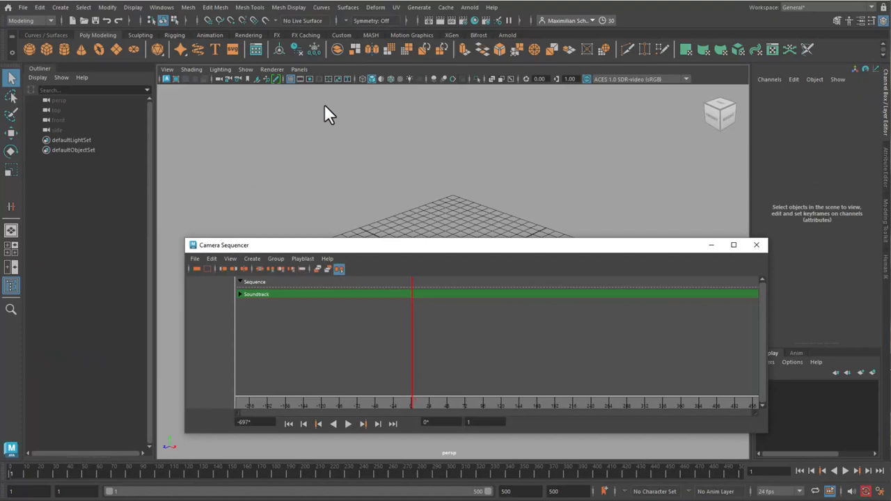
pyautogui.click(162, 7)
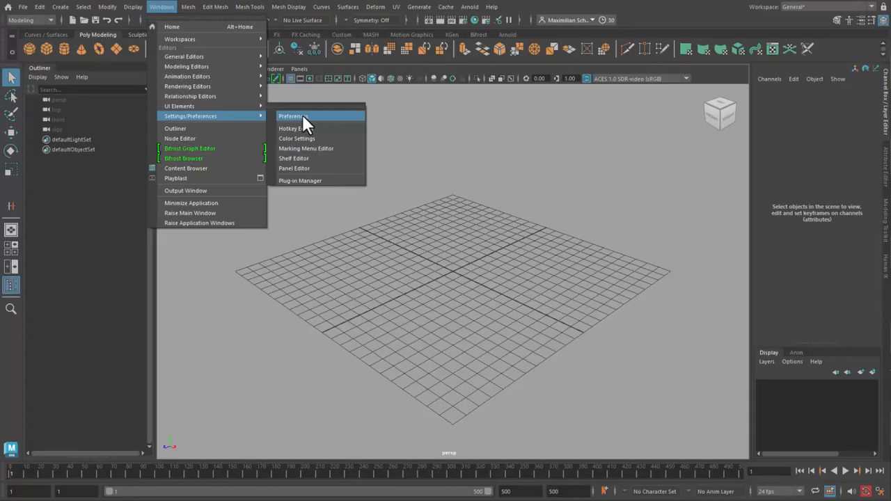
pyautogui.click(292, 117)
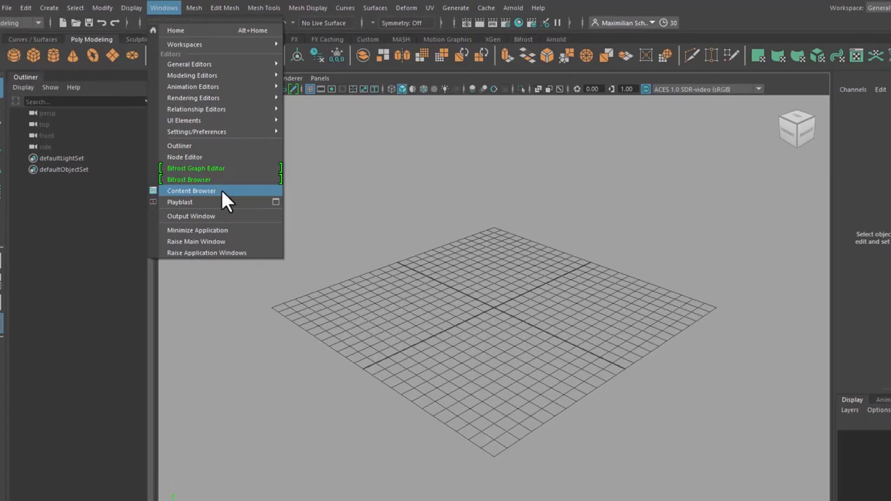
pyautogui.click(192, 190)
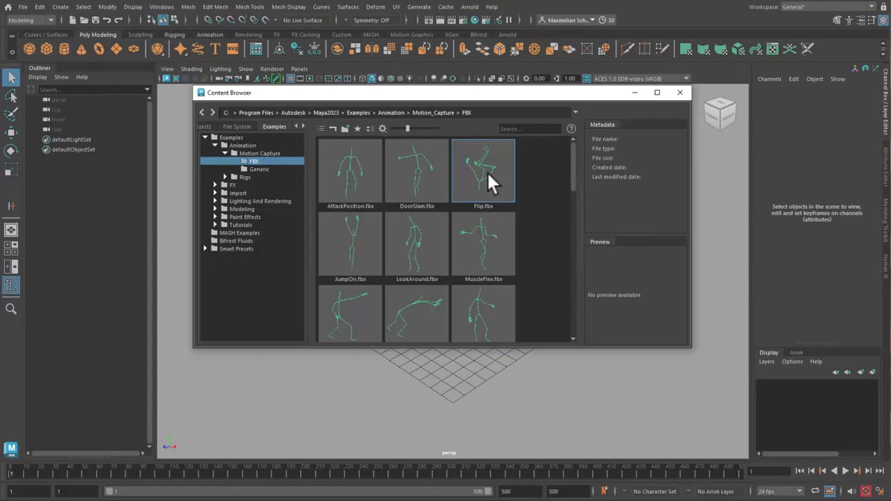
# Step: Load the M4Y4-B07 robot rig from Examples > Animation > Rigs with the Flip clip
pyautogui.click(483, 170)
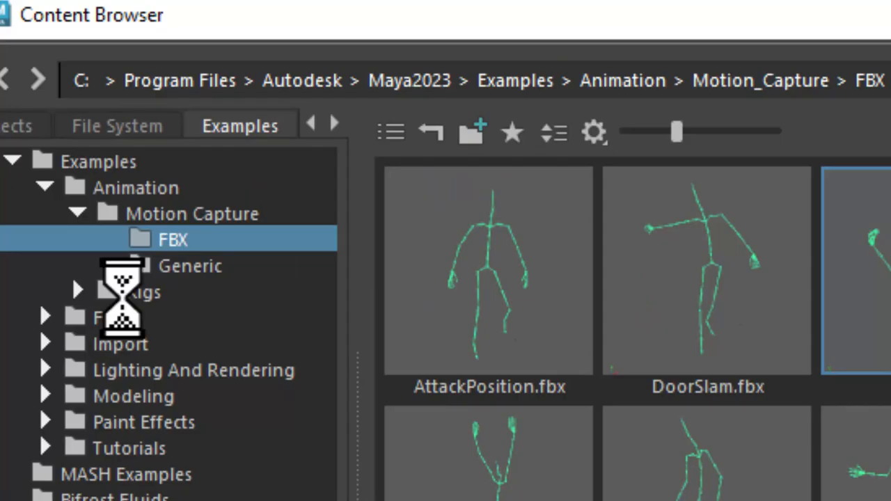
pyautogui.click(139, 291)
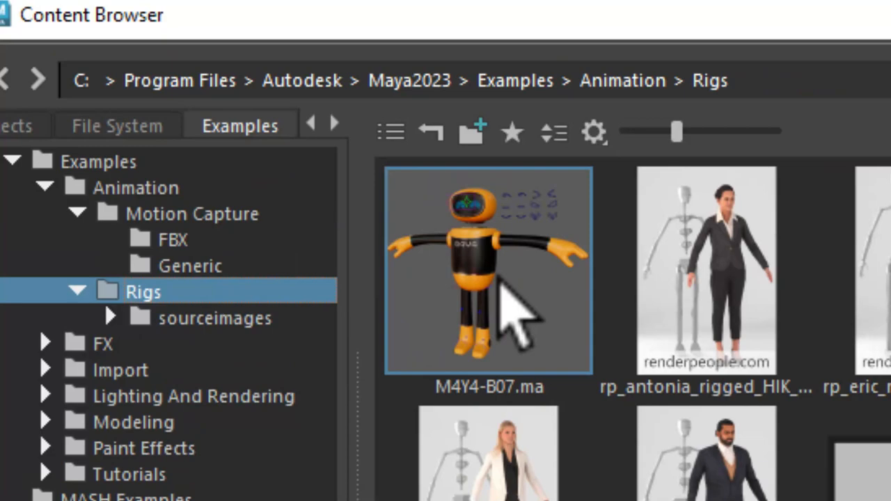
pyautogui.doubleClick(488, 270)
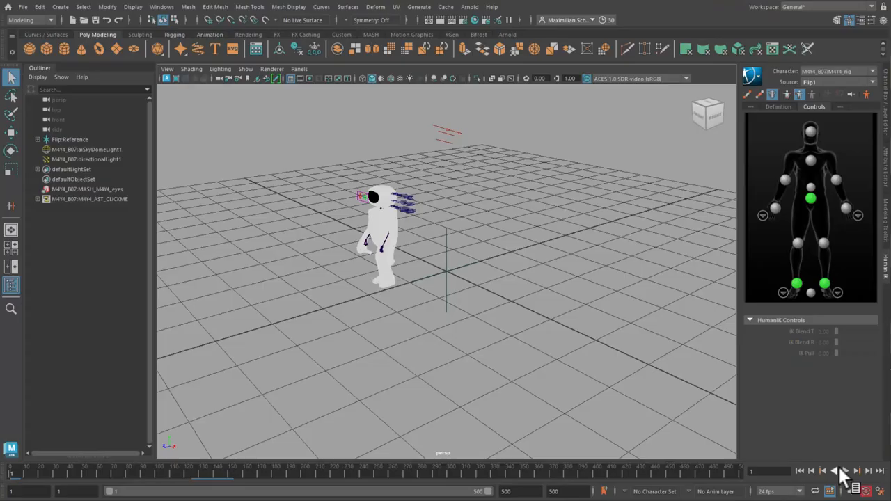
# Step: Play the robot's Flip motion-capture animation, then stop playback
pyautogui.click(845, 471)
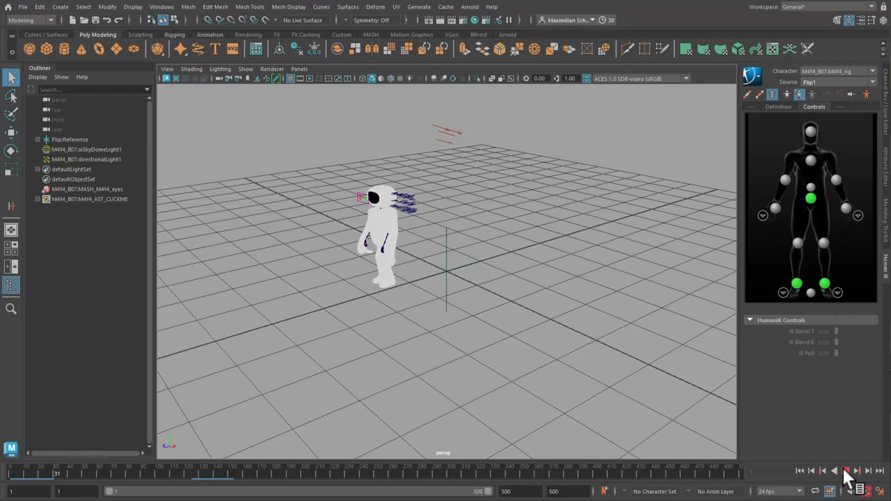
pyautogui.click(855, 470)
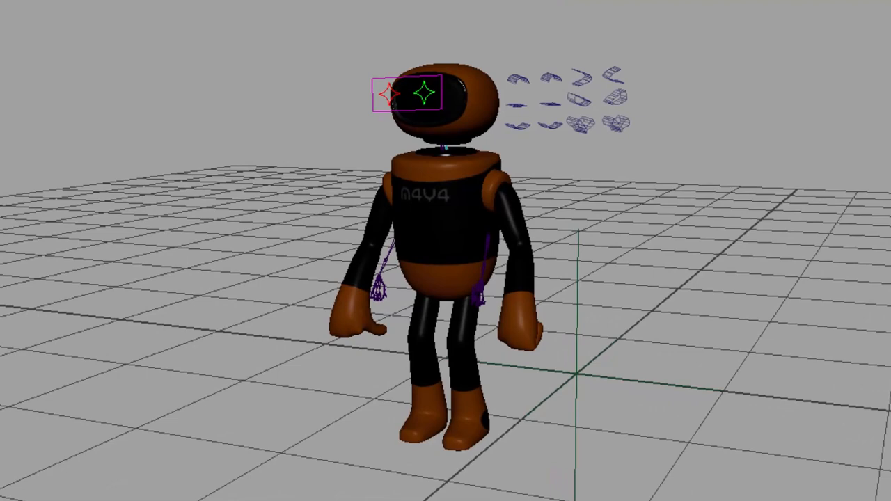
# Step: Create a camera from the current view framing the robot and play the animation through it
pyautogui.click(167, 68)
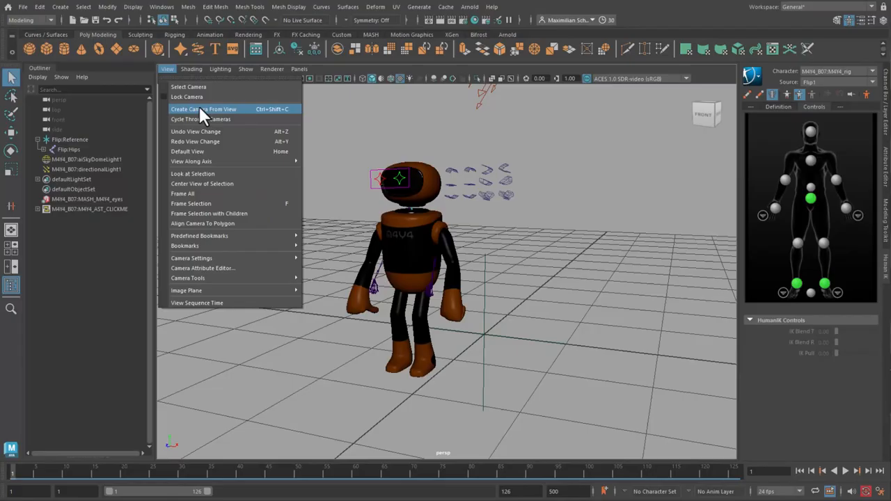
pyautogui.click(204, 108)
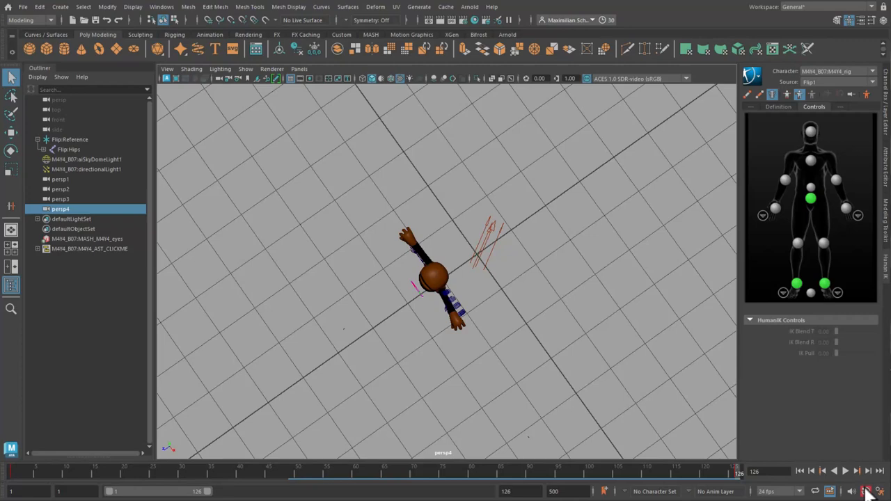
pyautogui.click(844, 470)
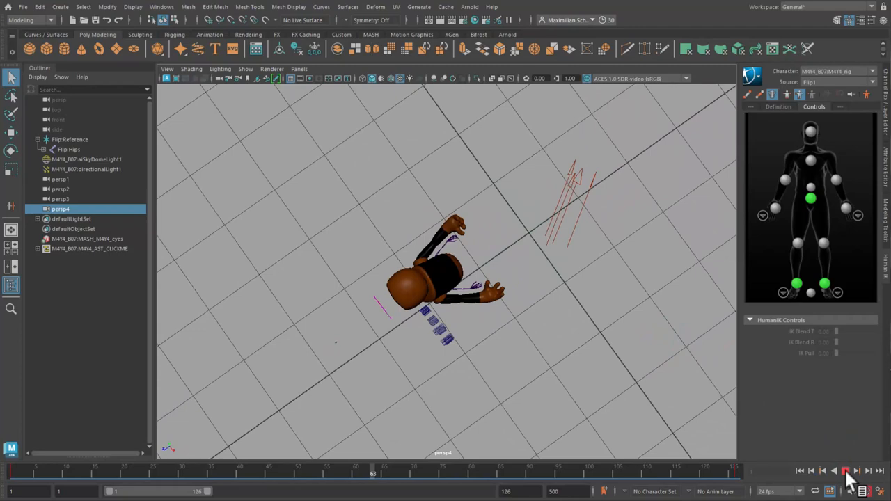
# Step: Stop playback and bring up the Camera Sequencer with its empty sequence track
pyautogui.click(846, 470)
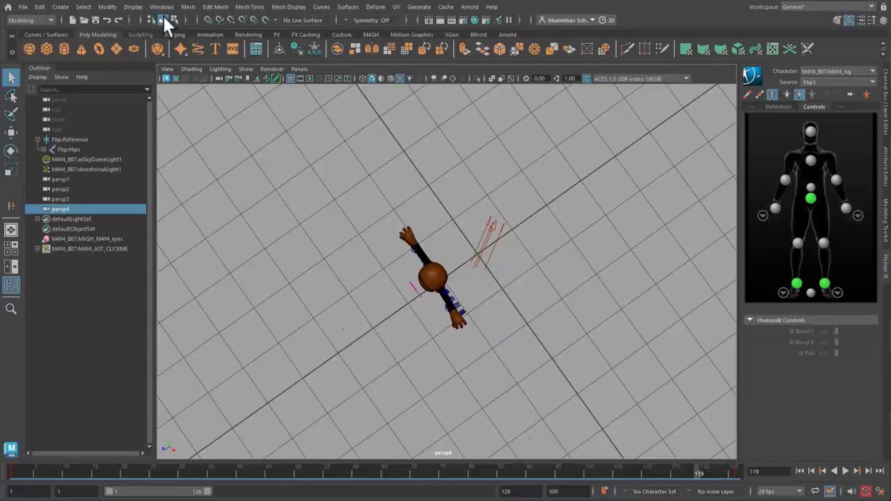
pyautogui.click(162, 6)
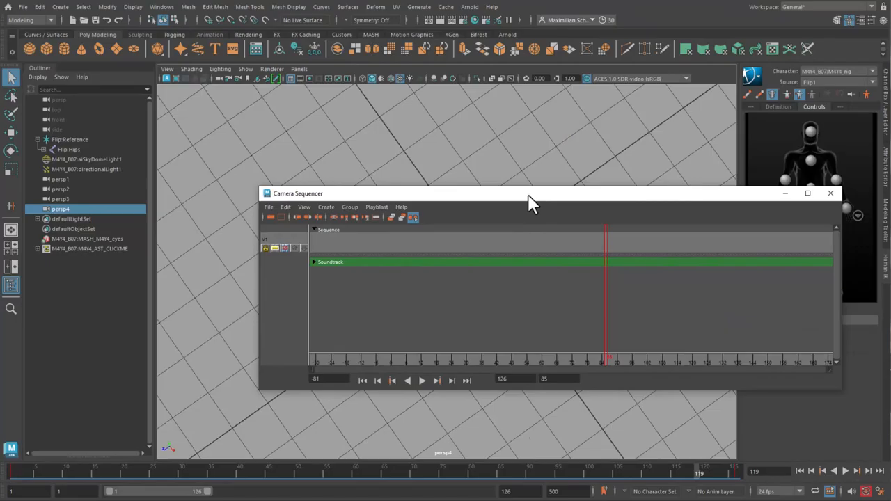
pyautogui.click(808, 192)
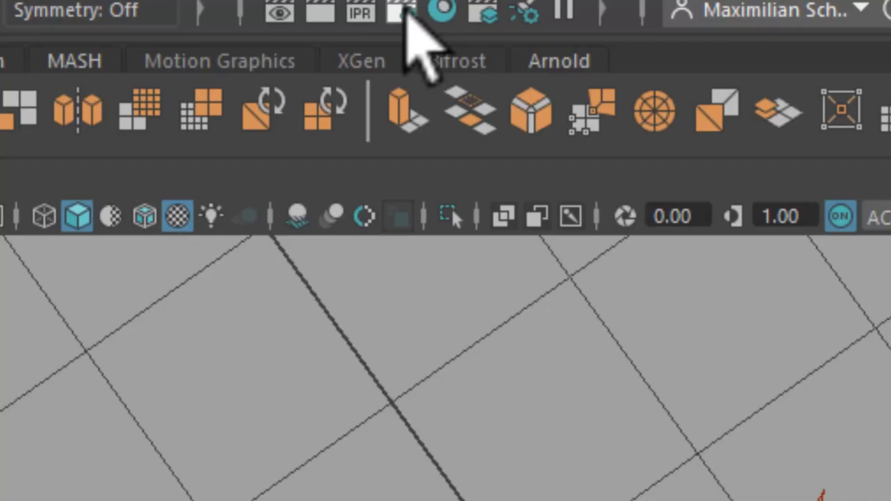
# Step: Set Render Settings to output a name.#.ext frame sequence and edit the start frame
pyautogui.click(401, 12)
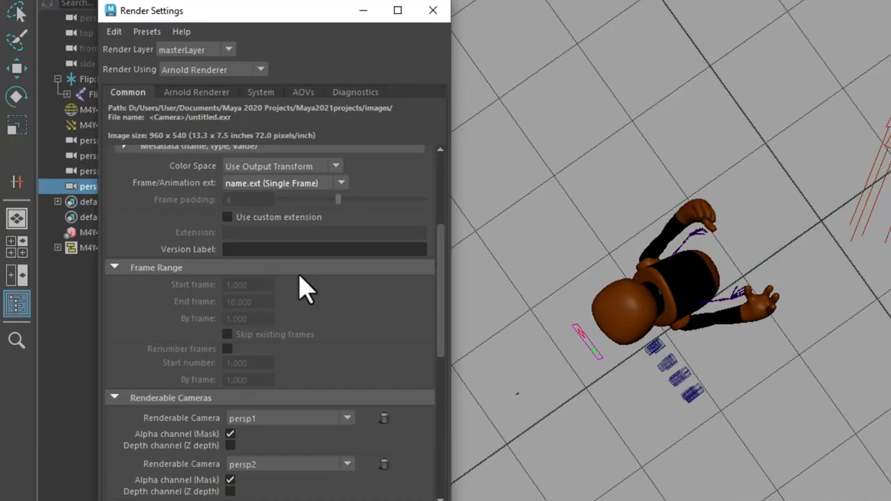
pyautogui.scroll(-3)
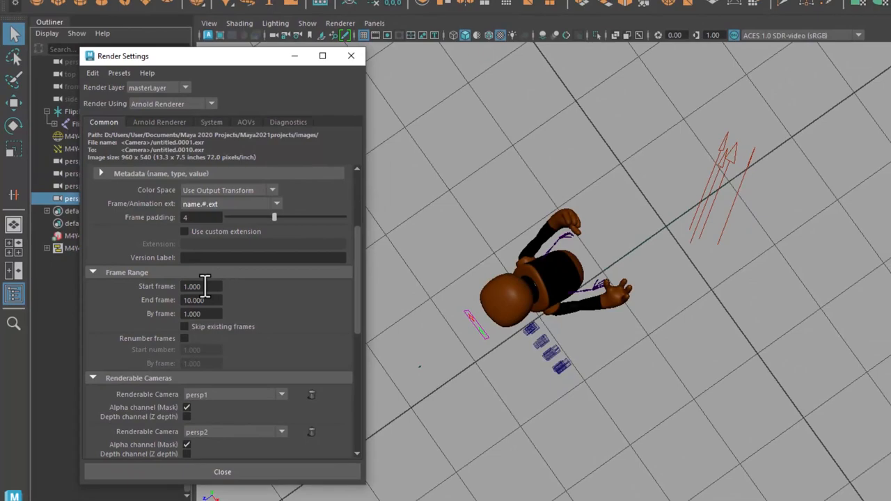
pyautogui.click(223, 471)
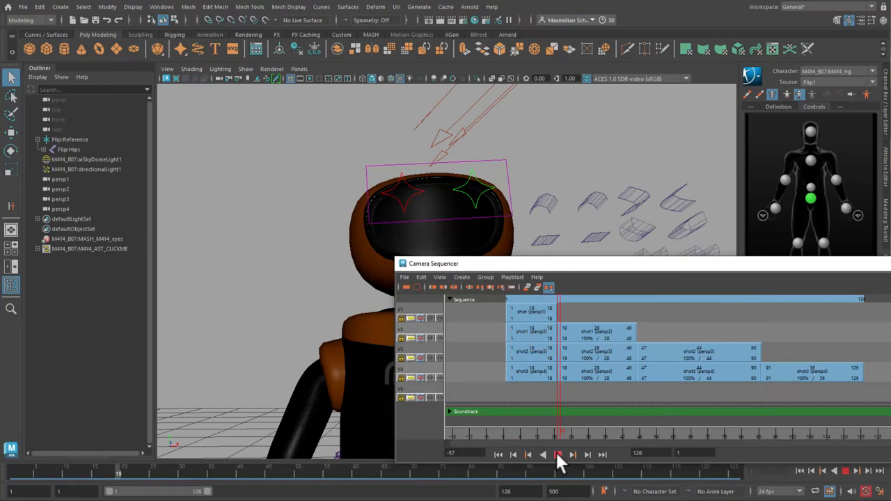
# Step: Play back the sequence cut from the persp1–persp4 camera shots
pyautogui.click(557, 454)
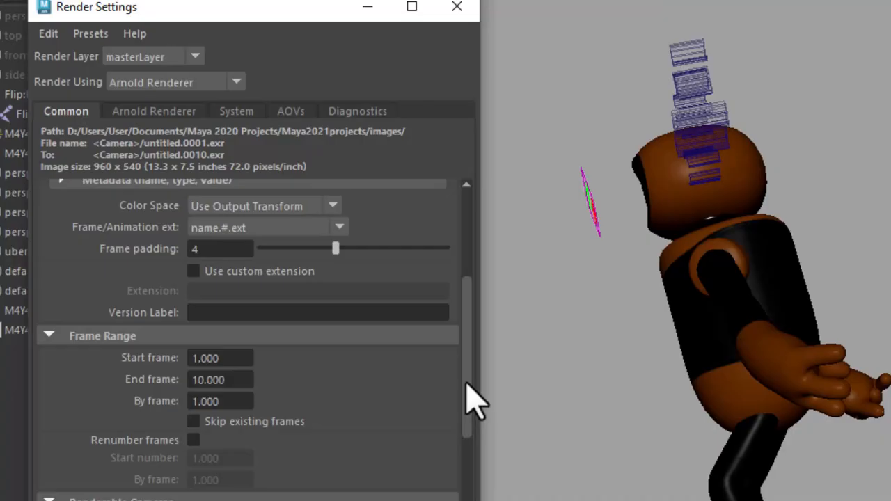
# Step: Set the Renderable Camera to ubercam for the frame 1–10 render
pyautogui.scroll(-3)
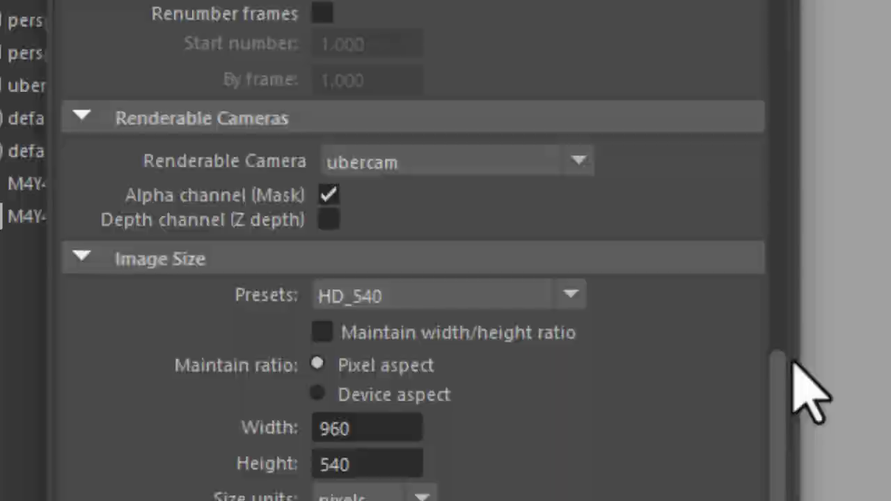